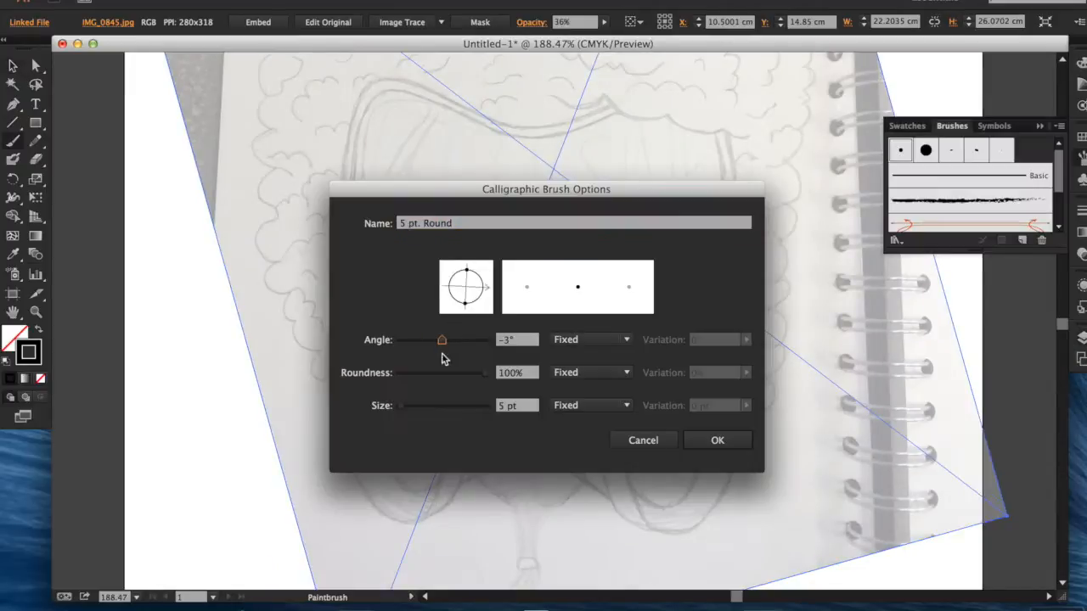
Confirm the calligraphic brush settings and ink the first bold outline stroke over the sketch.
click(717, 439)
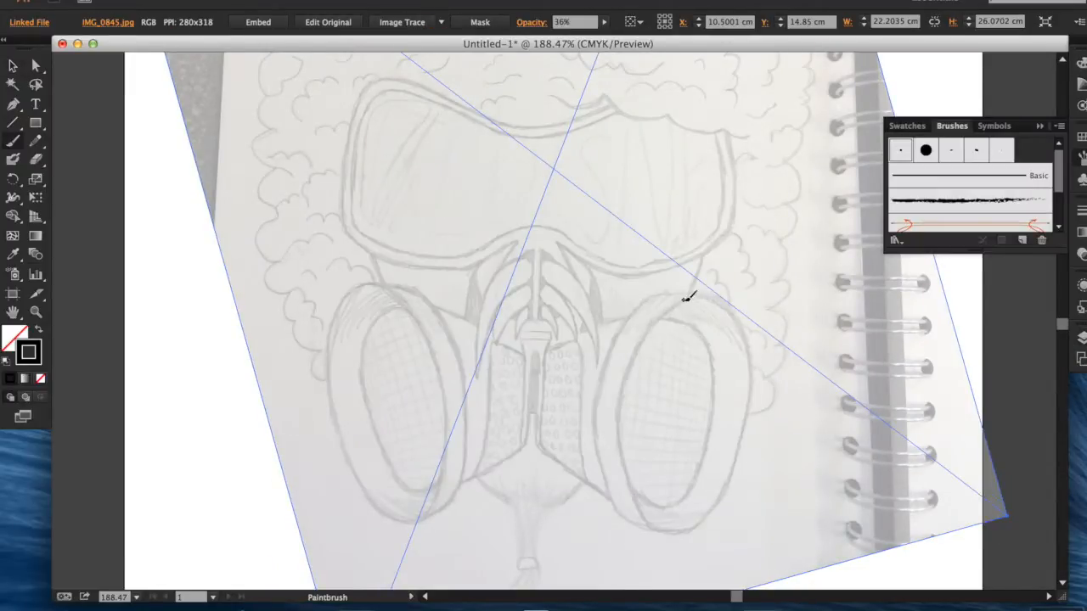
drag(688, 296, 595, 459)
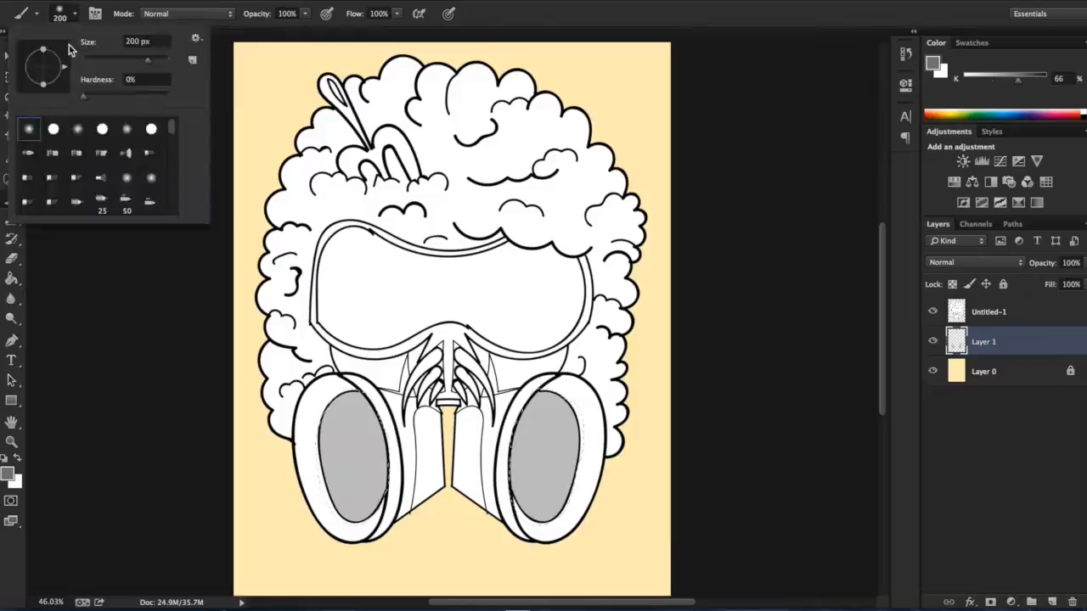
Choose a brush tip for painting the green filter rims and grey lenses.
click(1016, 601)
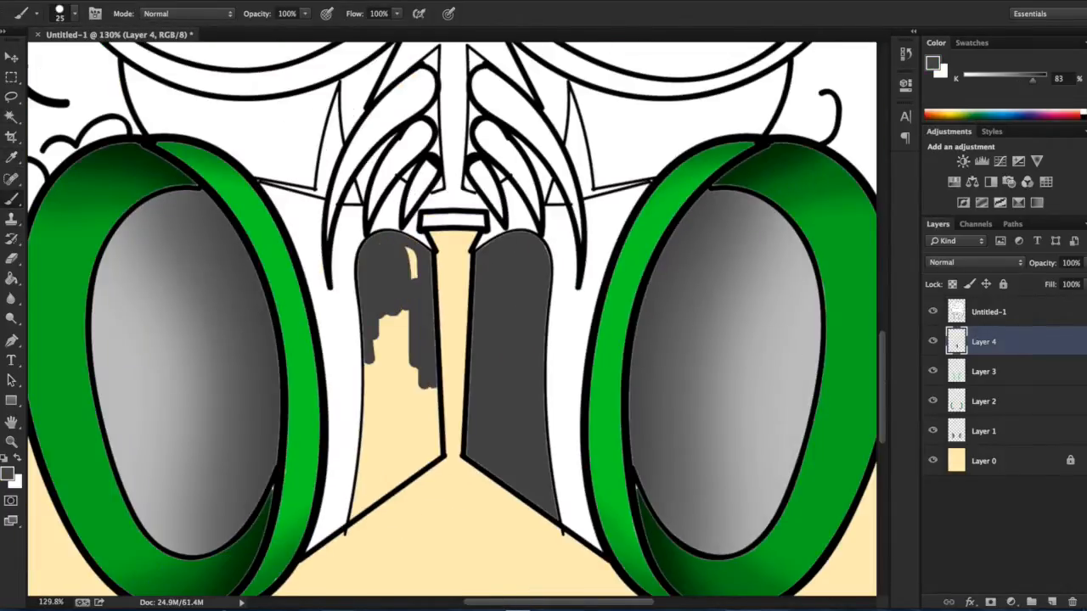
Paint the cloud hair sage green and the goggle lens and frame in greys.
click(989, 311)
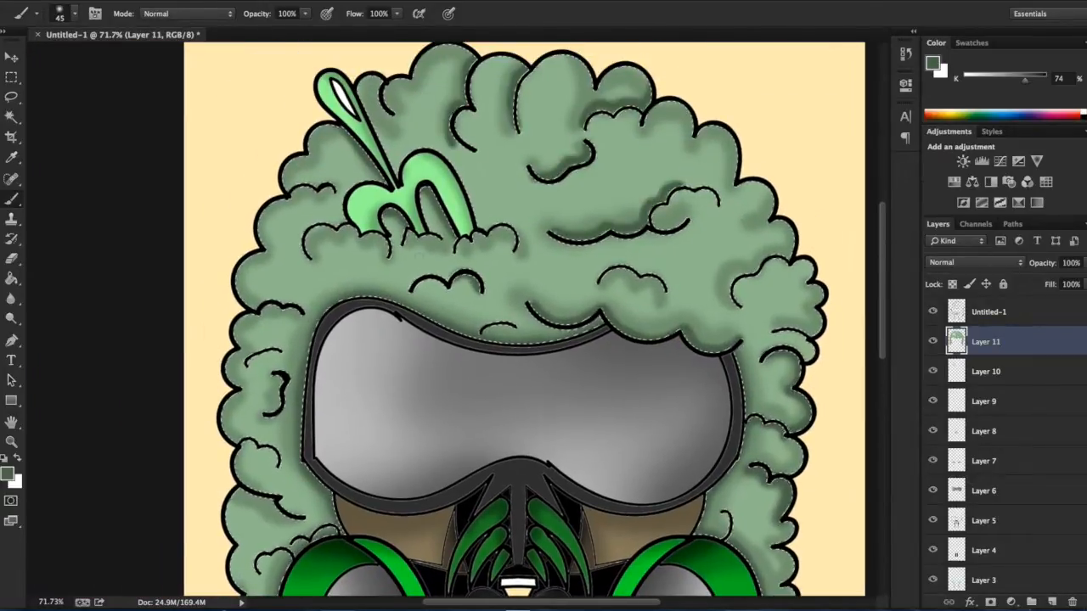
Pick a dark green foreground colour and fill the background with it.
click(987, 311)
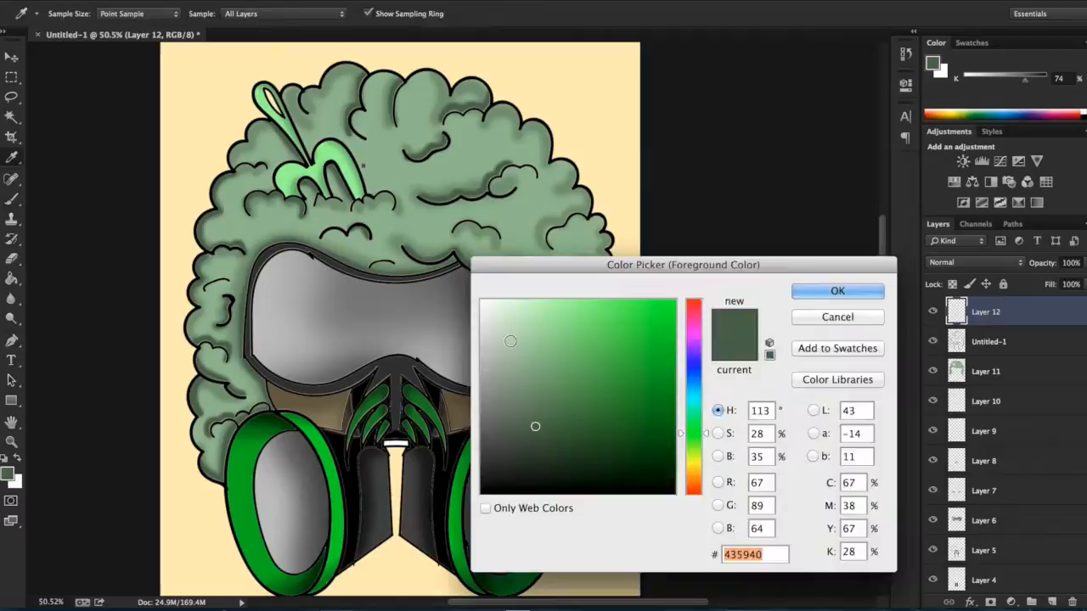
click(836, 290)
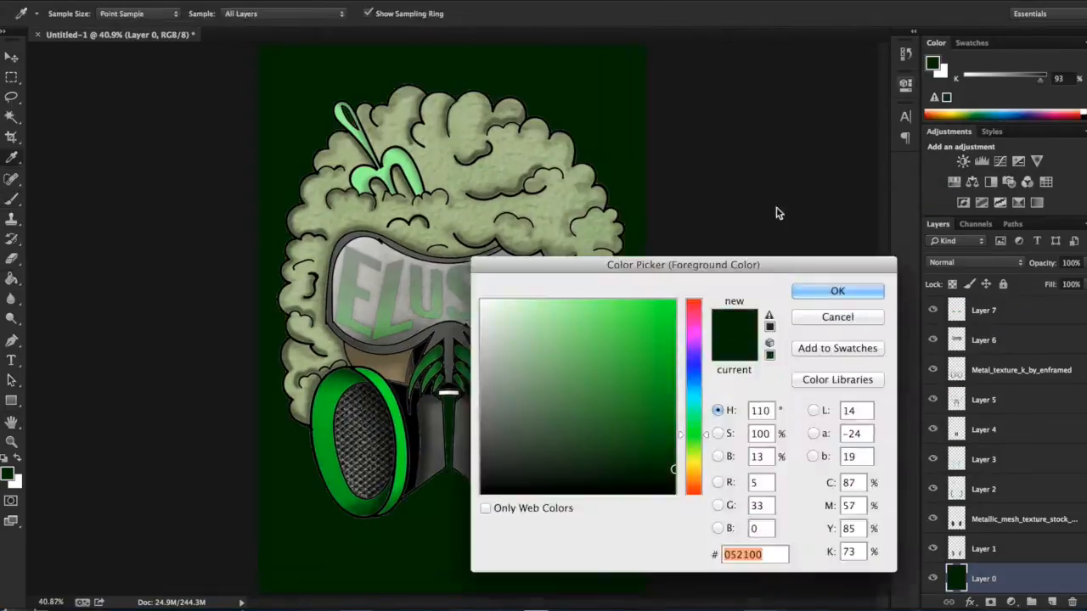
click(837, 290)
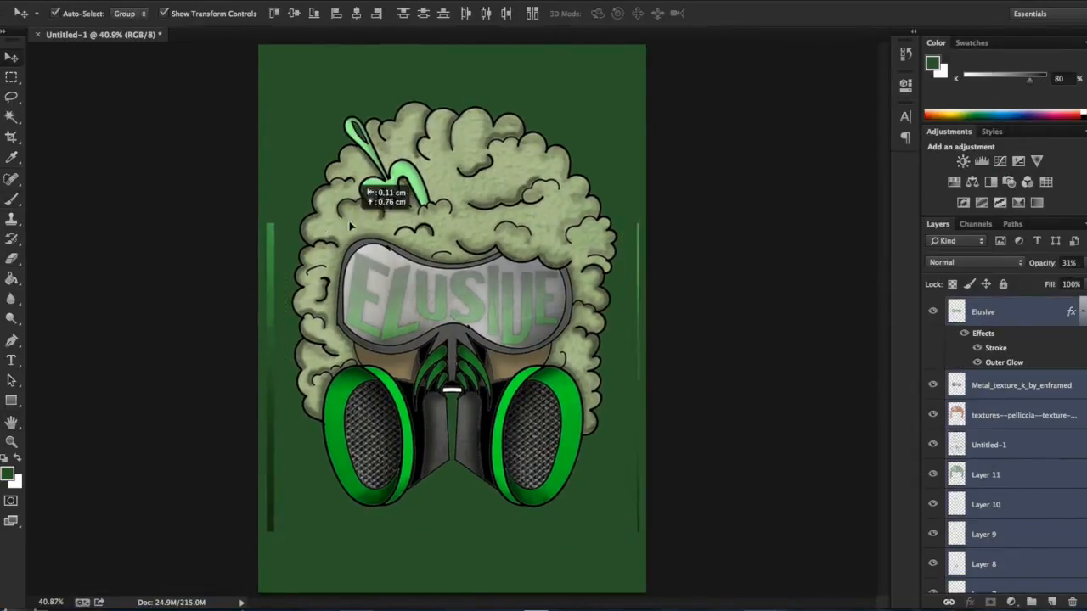